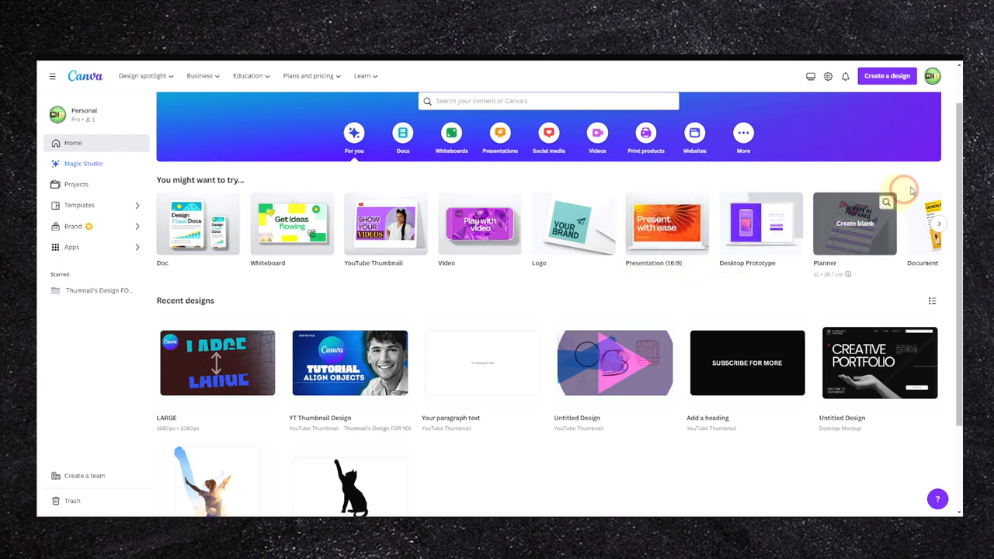
- Start a new blank YouTube Thumbnail design from Create a design
{"action": "left_click", "coordinate": [887, 74]}
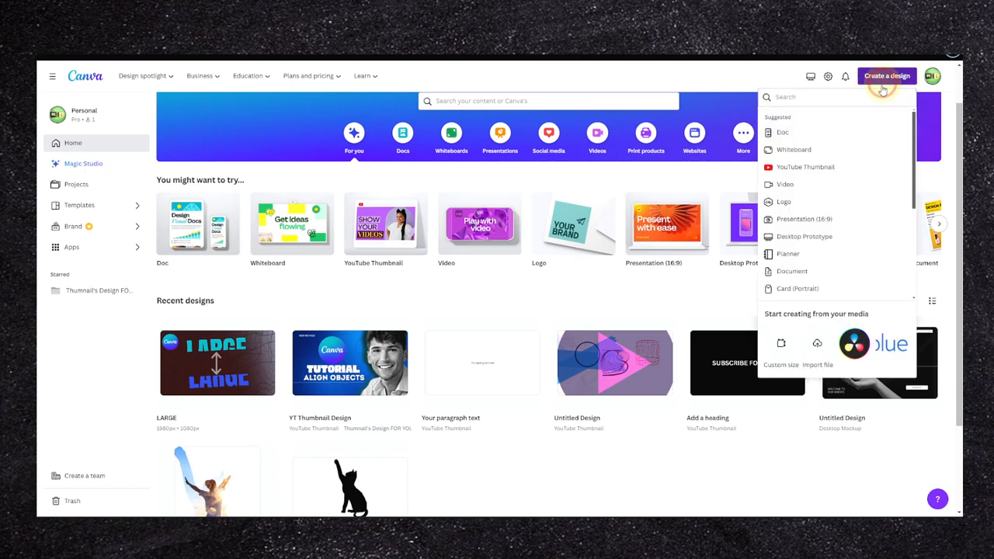
{"action": "left_click", "coordinate": [804, 167]}
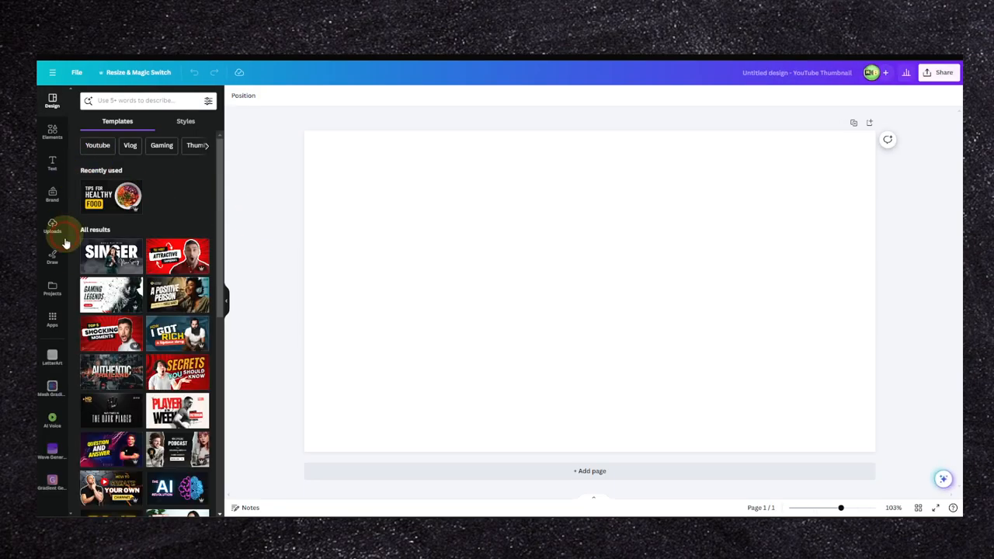
- Search the Apps panel for 'qr' and select the QR Code app
{"action": "left_click", "coordinate": [53, 320]}
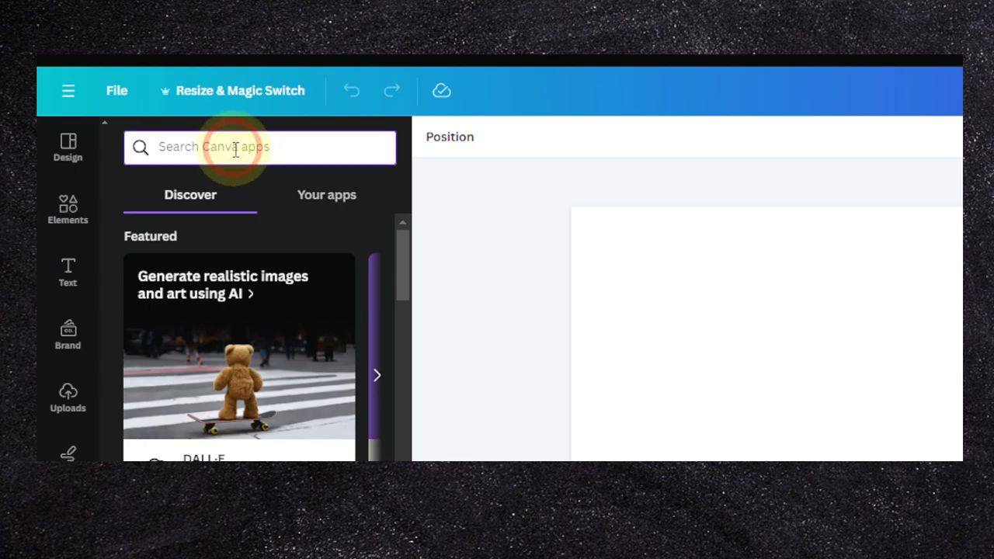
{"action": "type", "text": "qr code"}
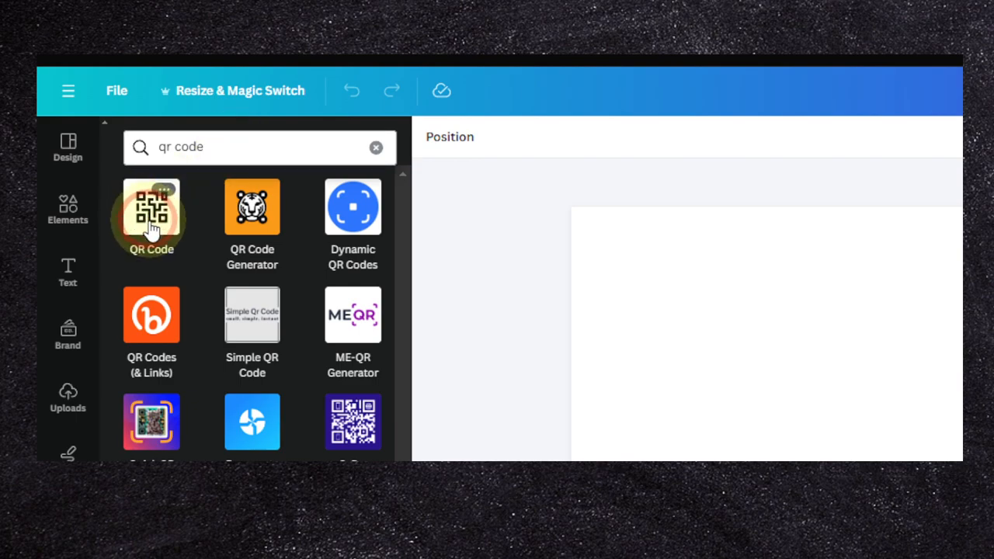
{"action": "left_click", "coordinate": [153, 205]}
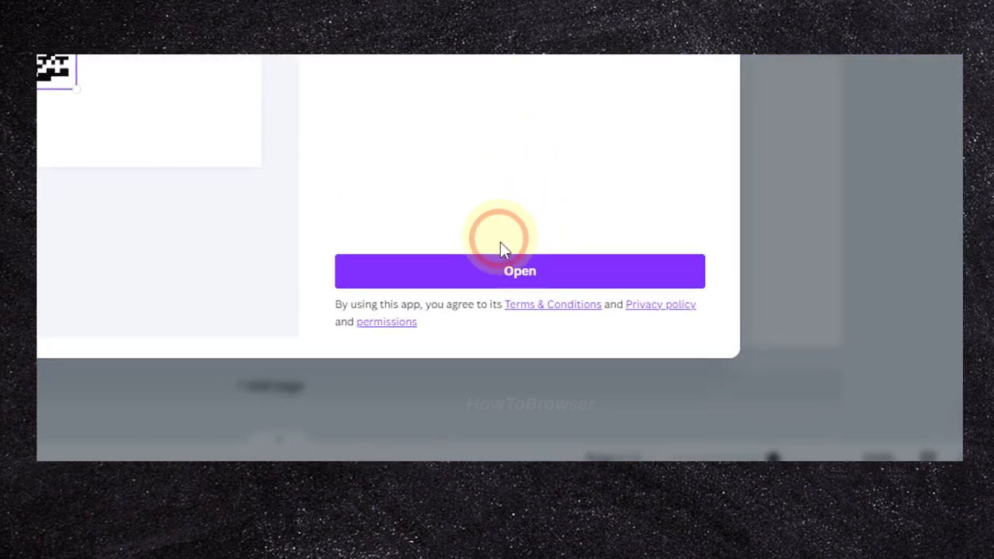
- Generate a QR code for the entered URL with a red background onto the page
{"action": "left_click", "coordinate": [518, 270]}
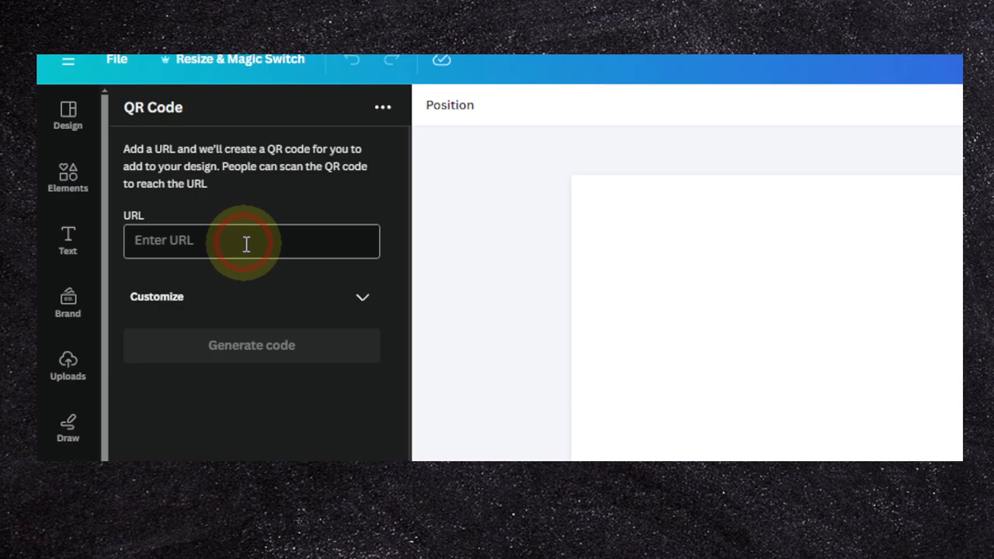
{"action": "type", "text": "www.com"}
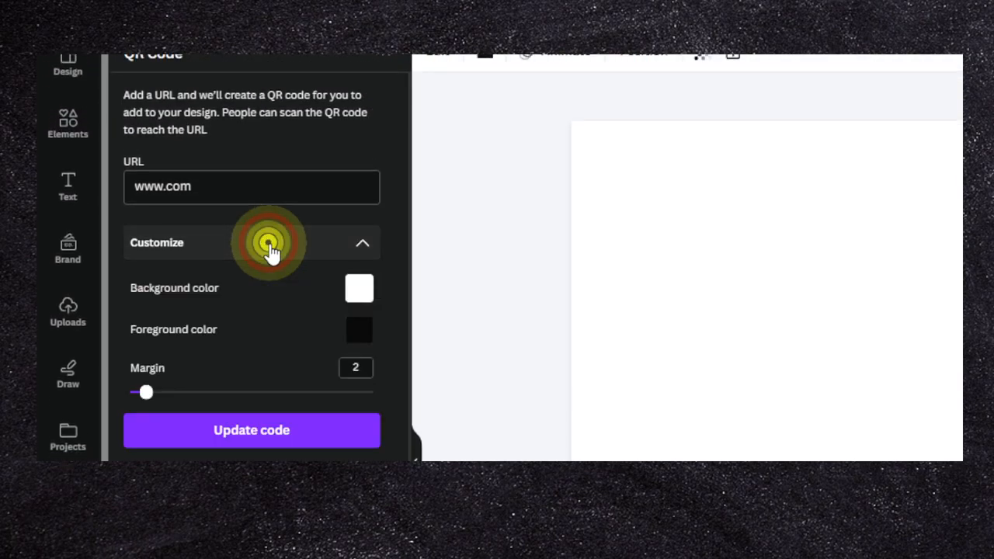
{"action": "scroll", "scroll_direction": "down", "scroll_amount": 3}
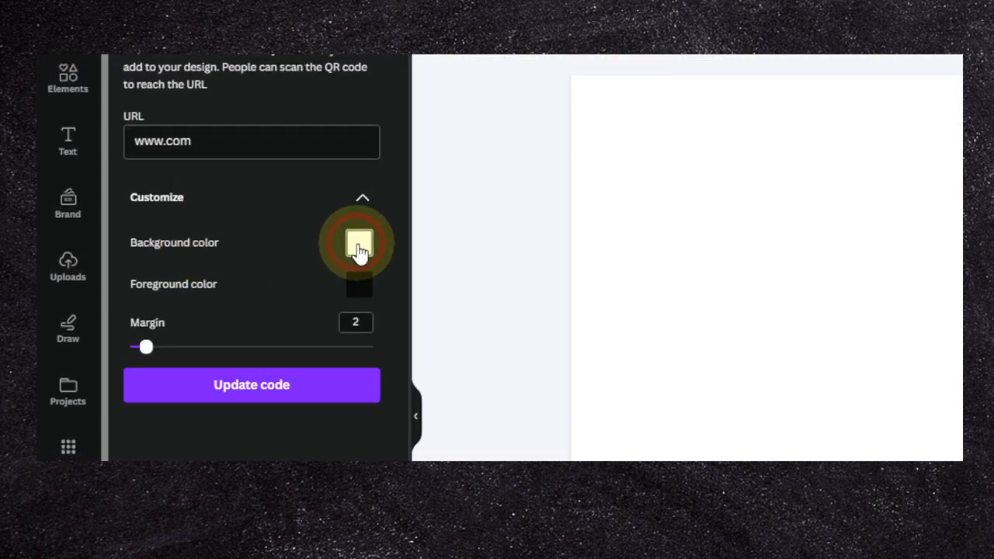
{"action": "left_click", "coordinate": [358, 243]}
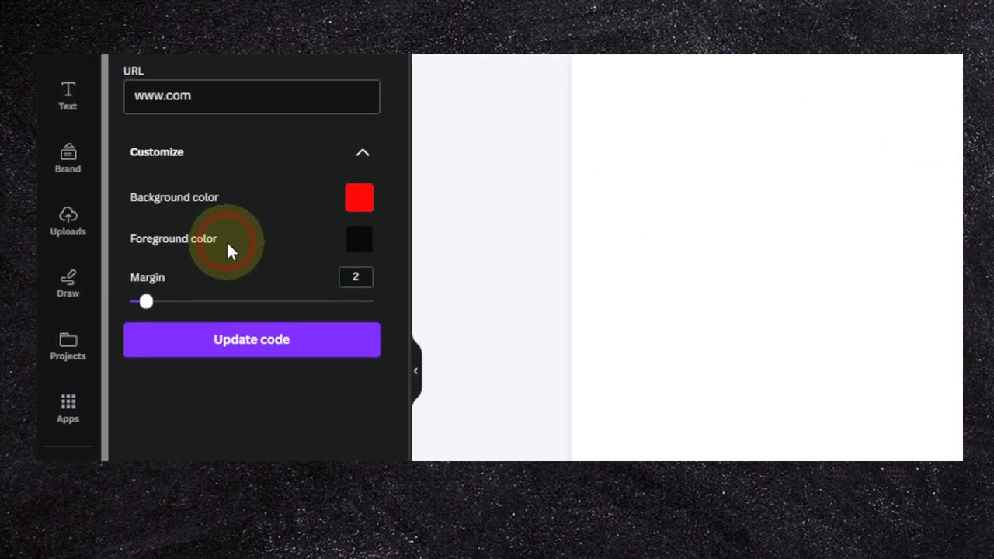
{"action": "left_click", "coordinate": [251, 338]}
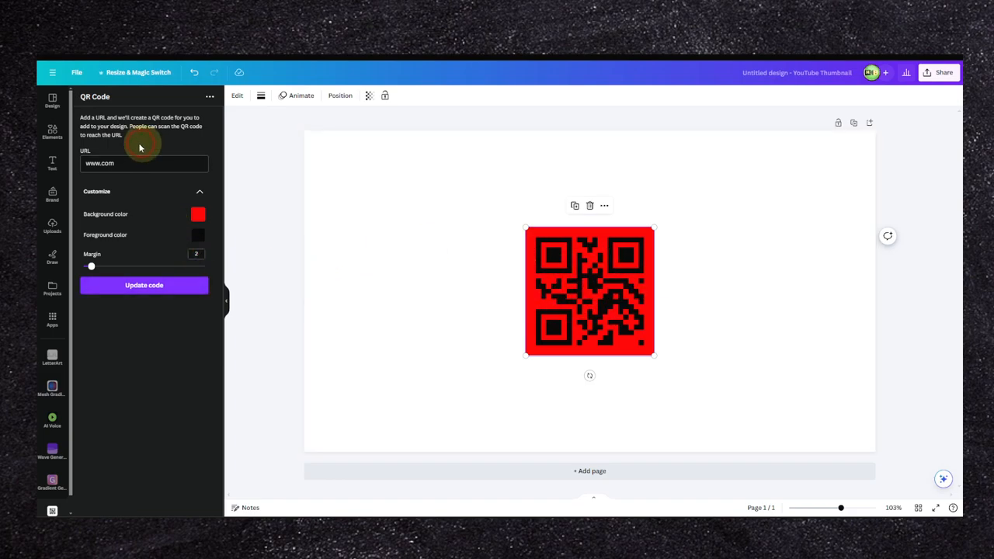
- Launch the Dynamic QR Codes app from the QR code app results
{"action": "left_click", "coordinate": [53, 320]}
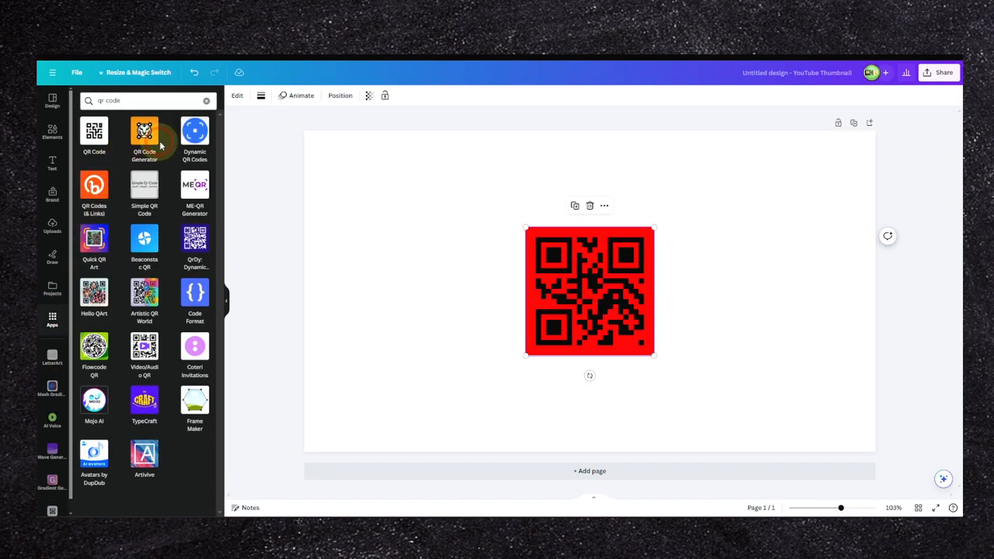
{"action": "left_click", "coordinate": [194, 137]}
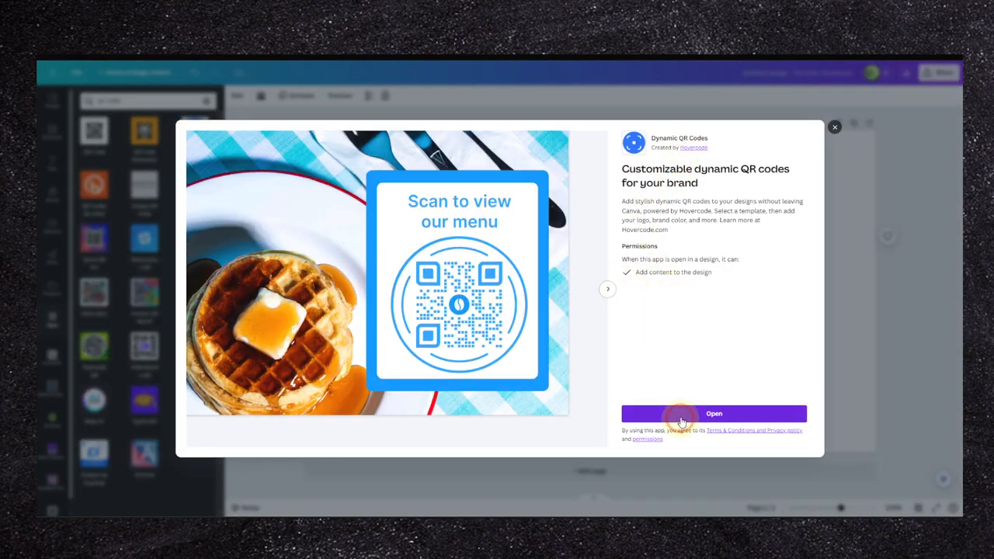
{"action": "left_click", "coordinate": [713, 413]}
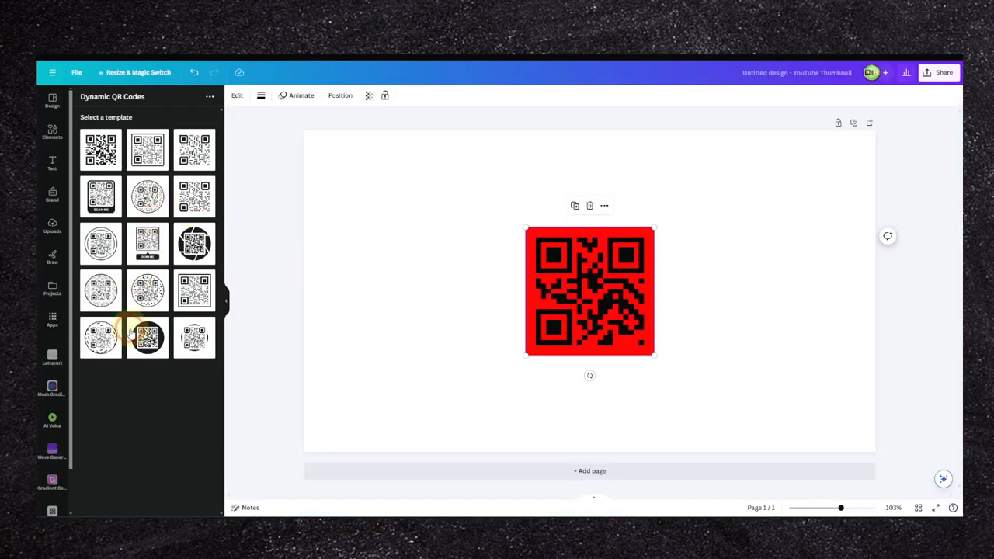
- Choose a QR template, enter a link and start a logo upload
{"action": "left_click", "coordinate": [148, 337]}
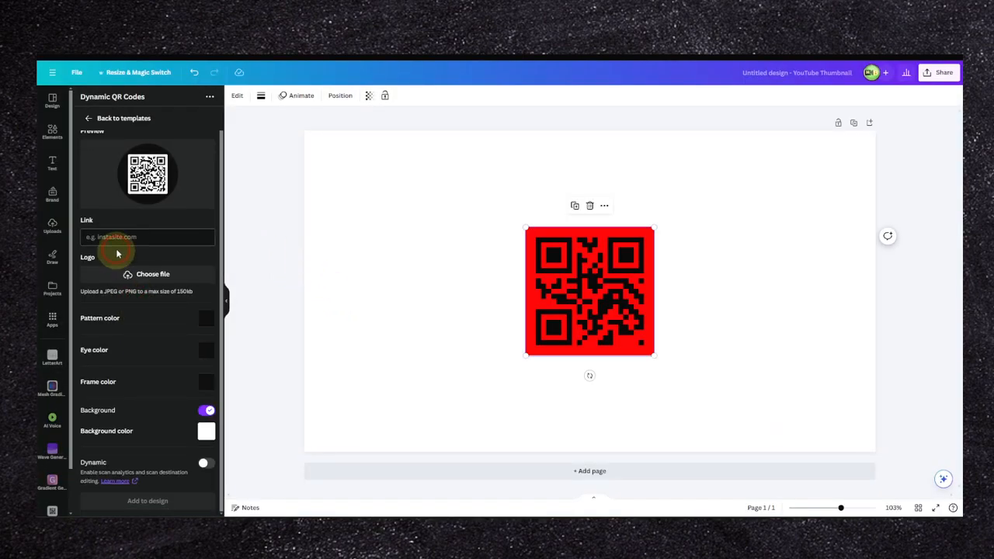
{"action": "type", "text": "dddddd"}
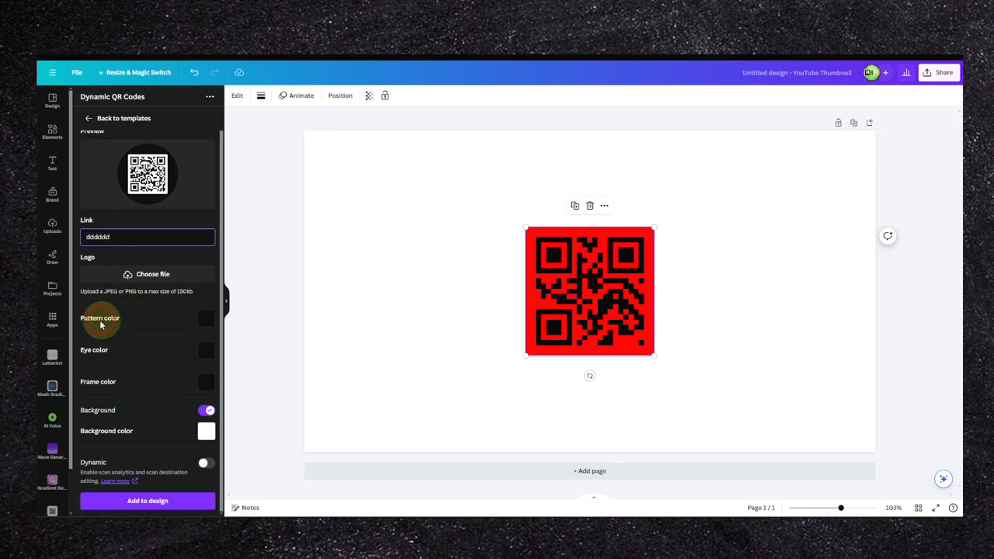
{"action": "mouse_move", "coordinate": [119, 274]}
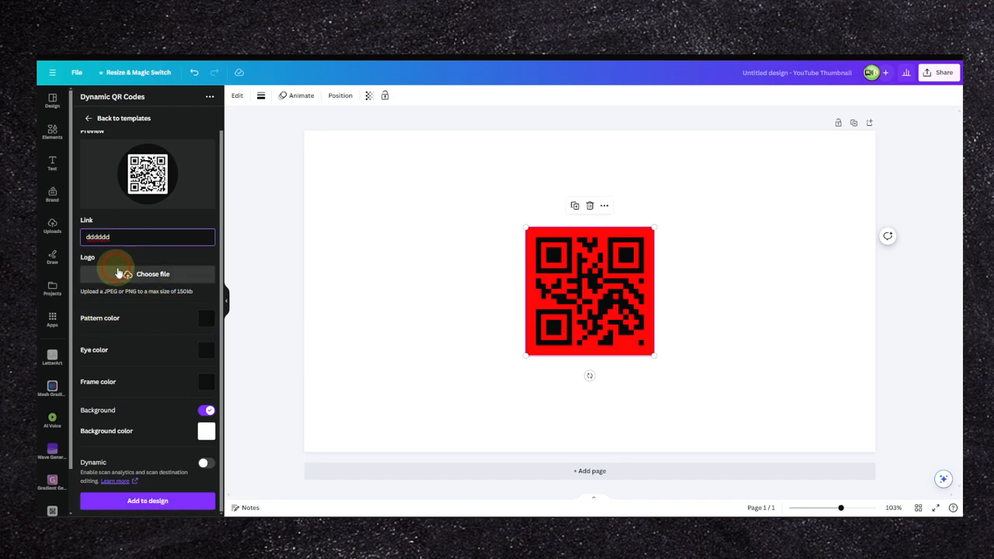
{"action": "mouse_move", "coordinate": [116, 283]}
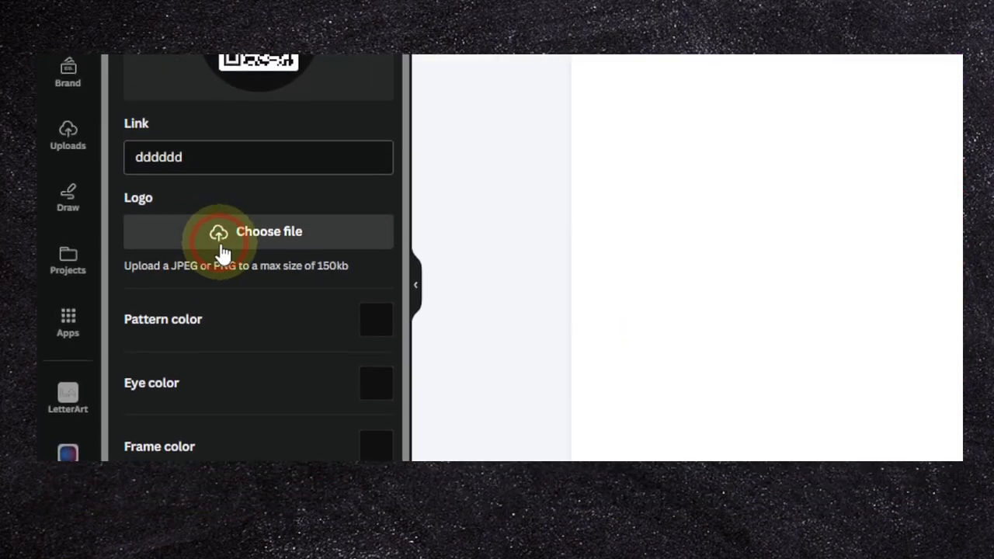
{"action": "left_click", "coordinate": [375, 319]}
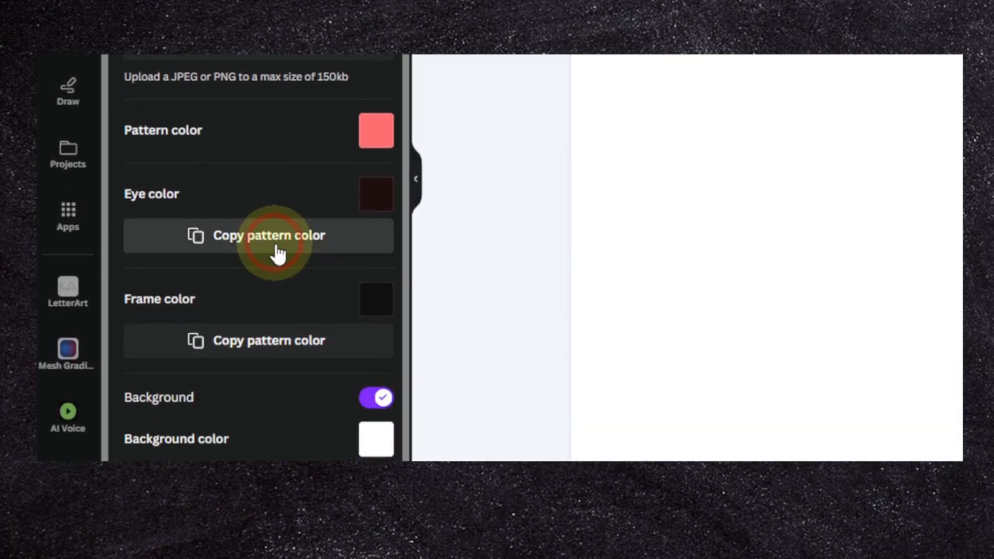
{"action": "scroll", "scroll_direction": "down", "scroll_amount": 3}
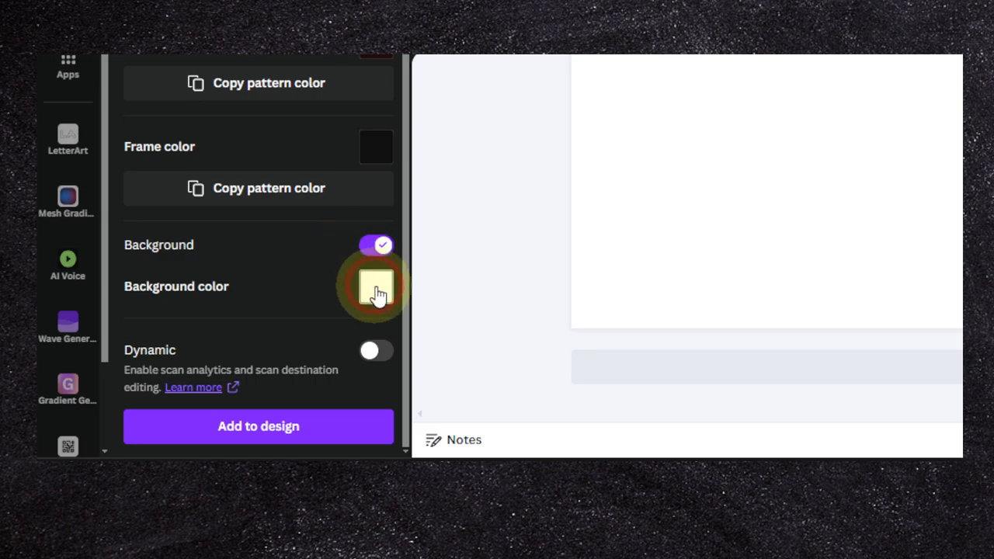
- Turn off the QR code's background and return to the app list
{"action": "left_click", "coordinate": [376, 286]}
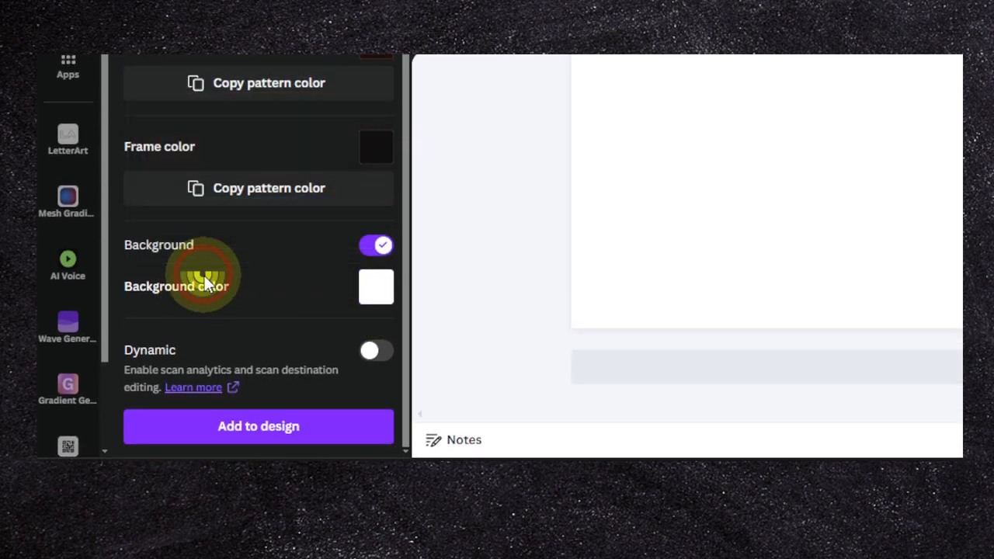
{"action": "left_click", "coordinate": [376, 285]}
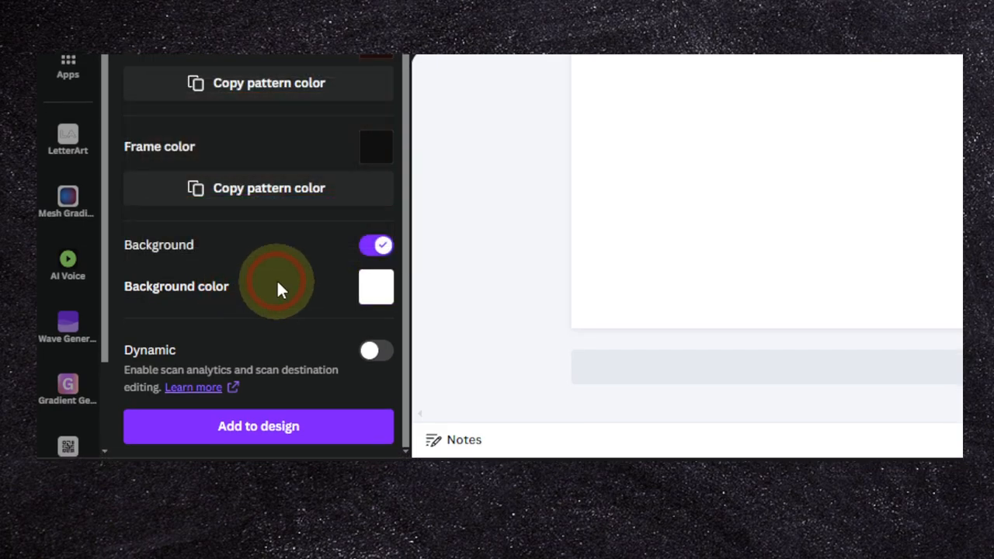
{"action": "left_click", "coordinate": [376, 245]}
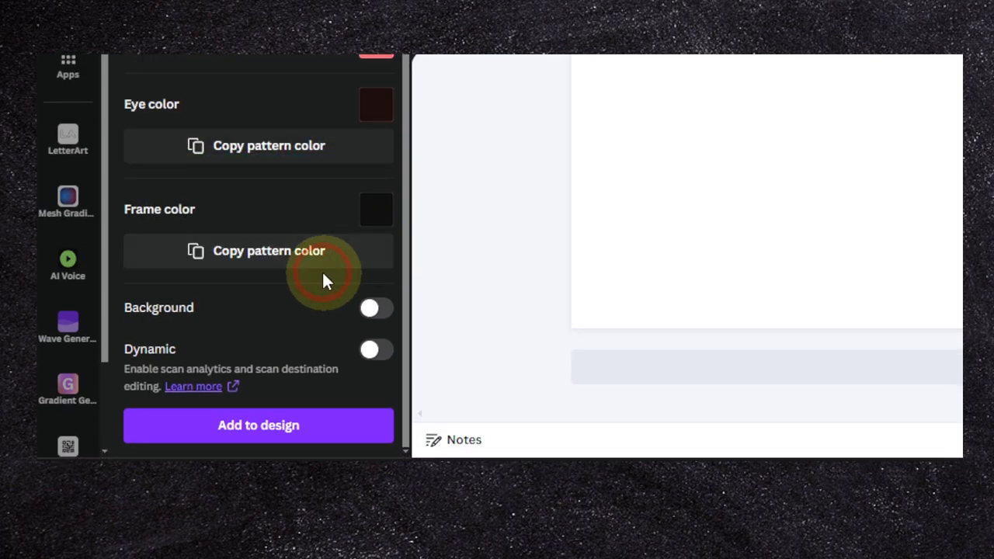
{"action": "mouse_move", "coordinate": [271, 303]}
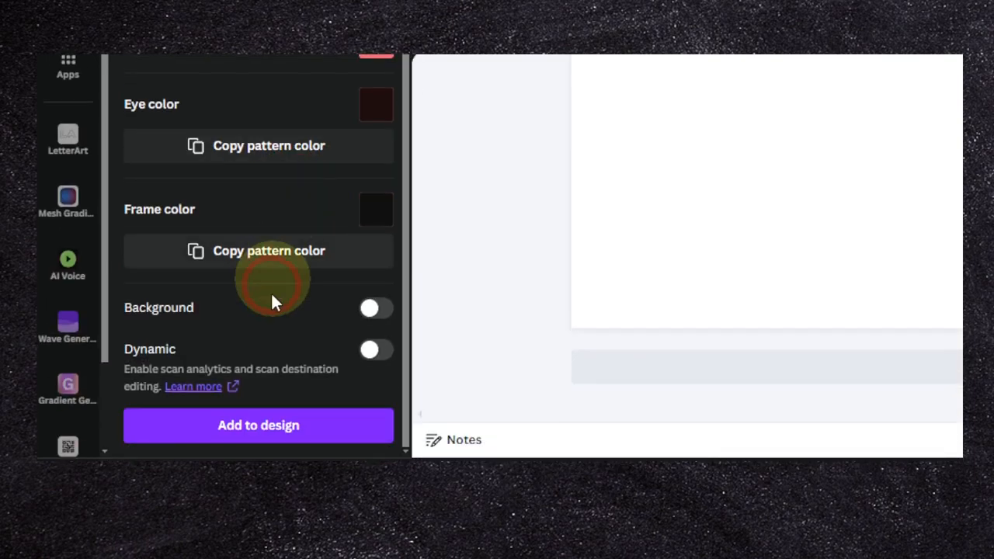
{"action": "left_click", "coordinate": [258, 425]}
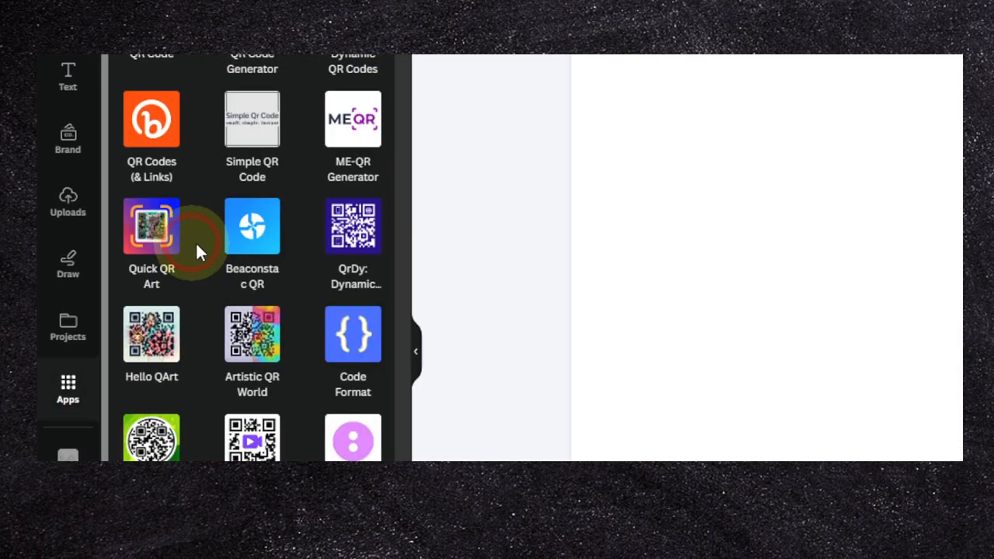
- Reopen the Dynamic QR Codes app with an empty customization form
{"action": "left_click", "coordinate": [152, 227]}
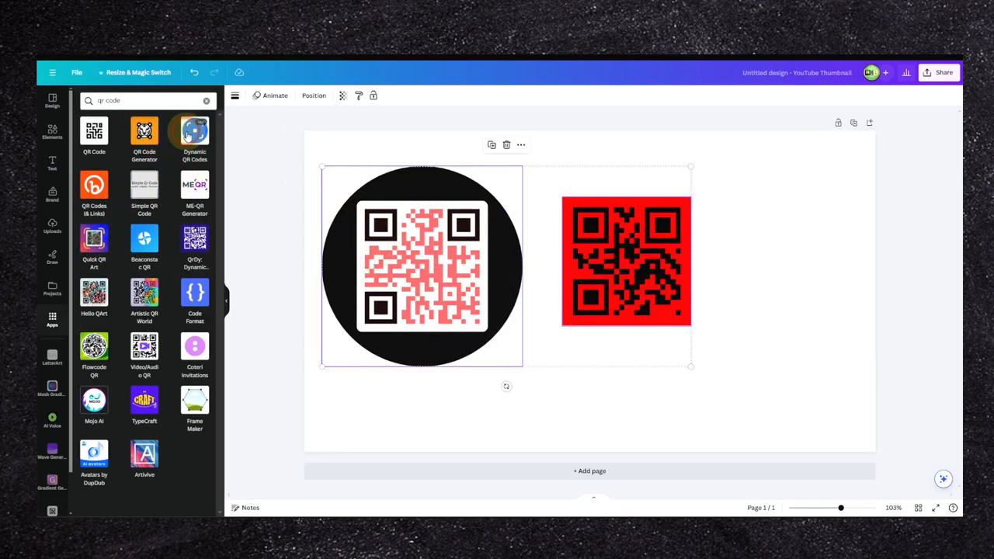
{"action": "left_click", "coordinate": [194, 137]}
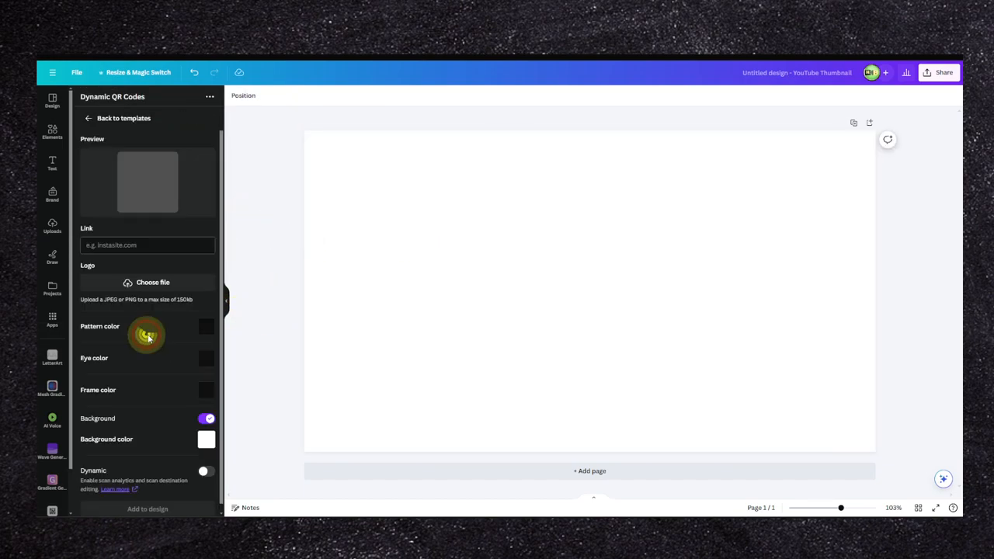
{"action": "left_click", "coordinate": [123, 118]}
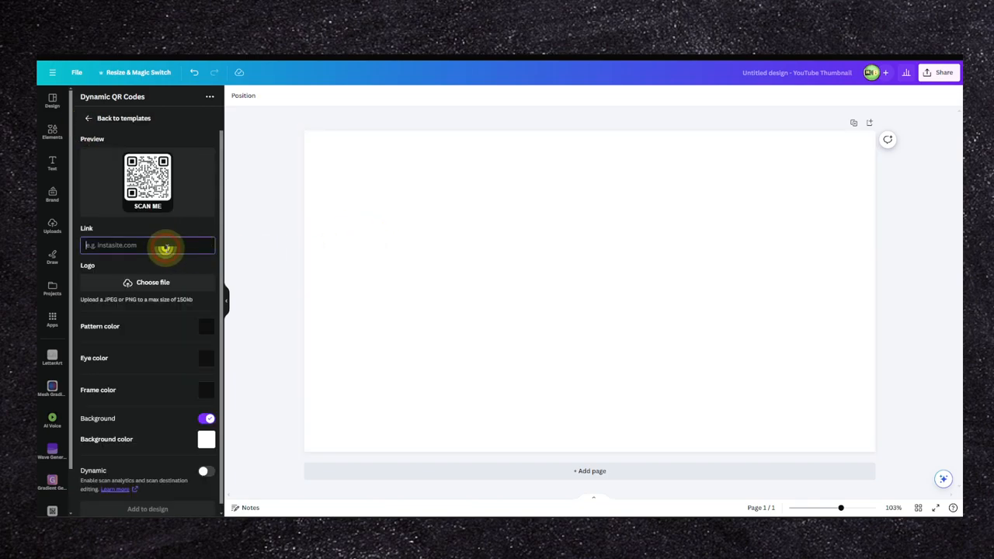
{"action": "type", "text": "www"}
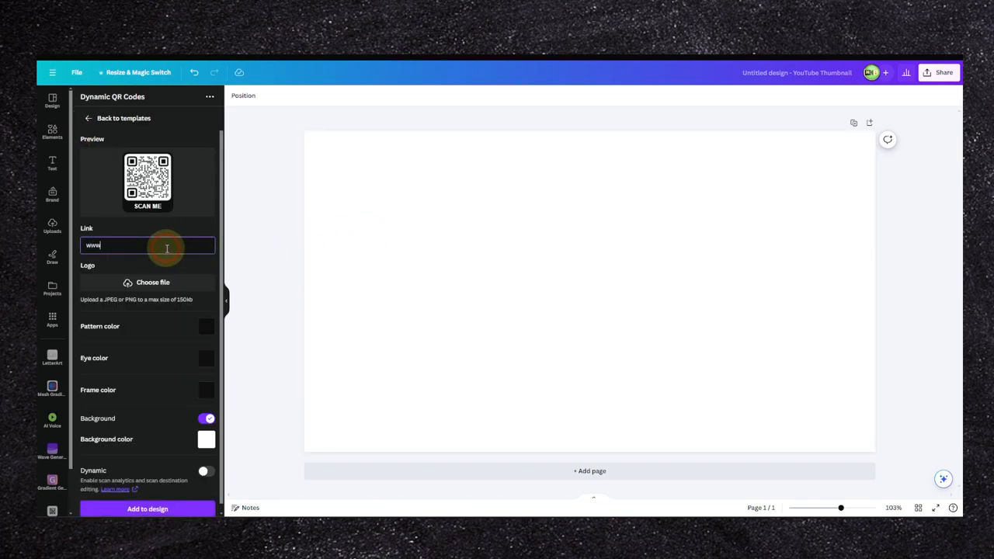
{"action": "type", "text": "."}
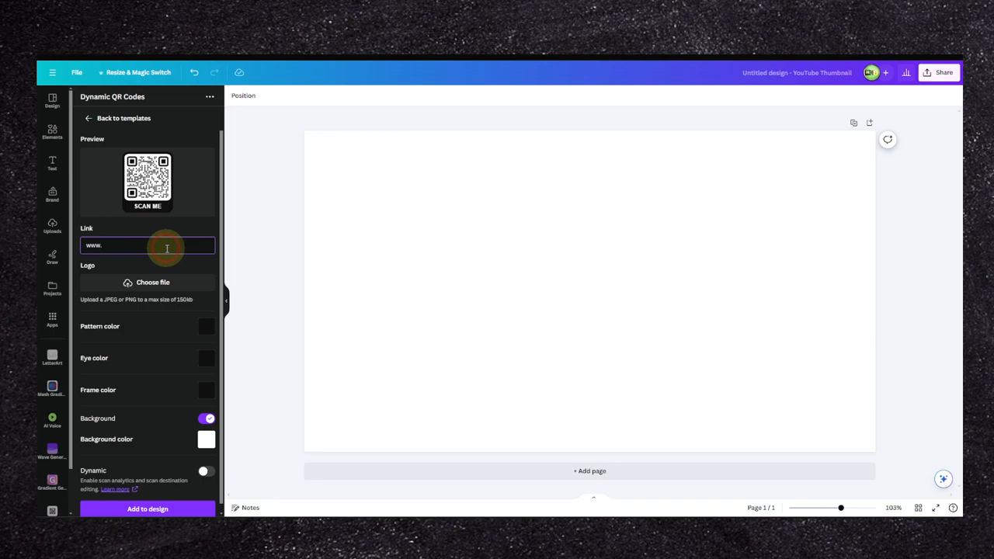
{"action": "type", "text": "canva.cm"}
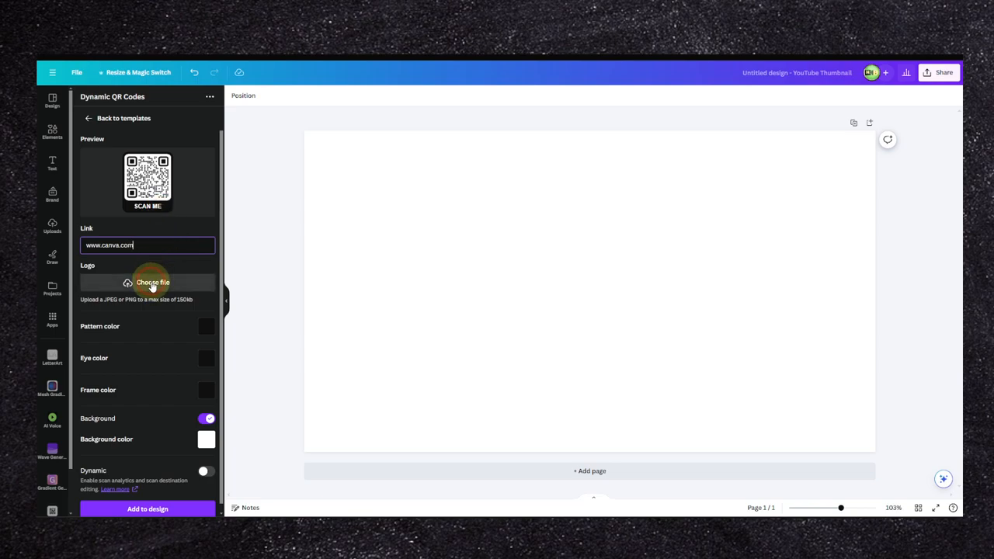
{"action": "left_click", "coordinate": [148, 282]}
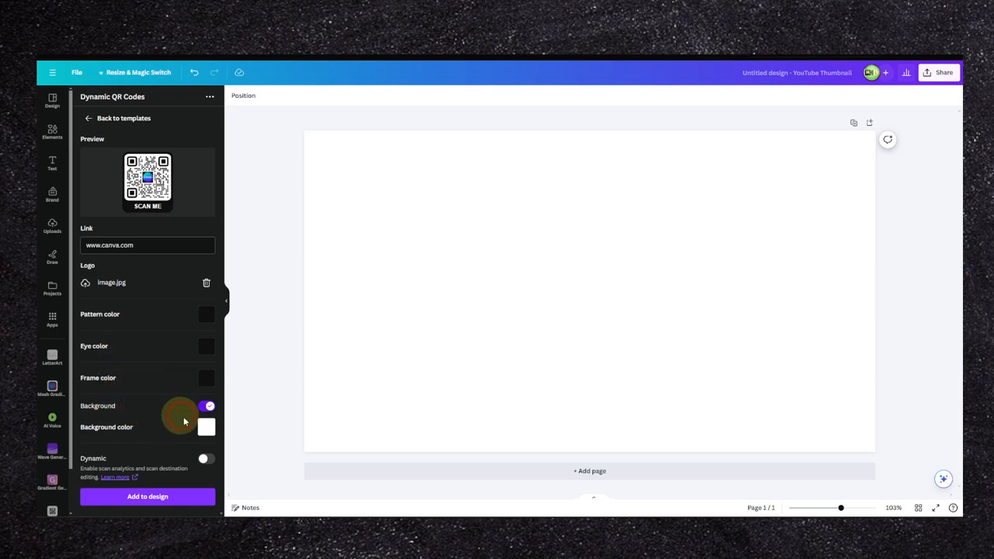
- Try reddish and dark background colours in the colour picker
{"action": "left_click", "coordinate": [206, 314]}
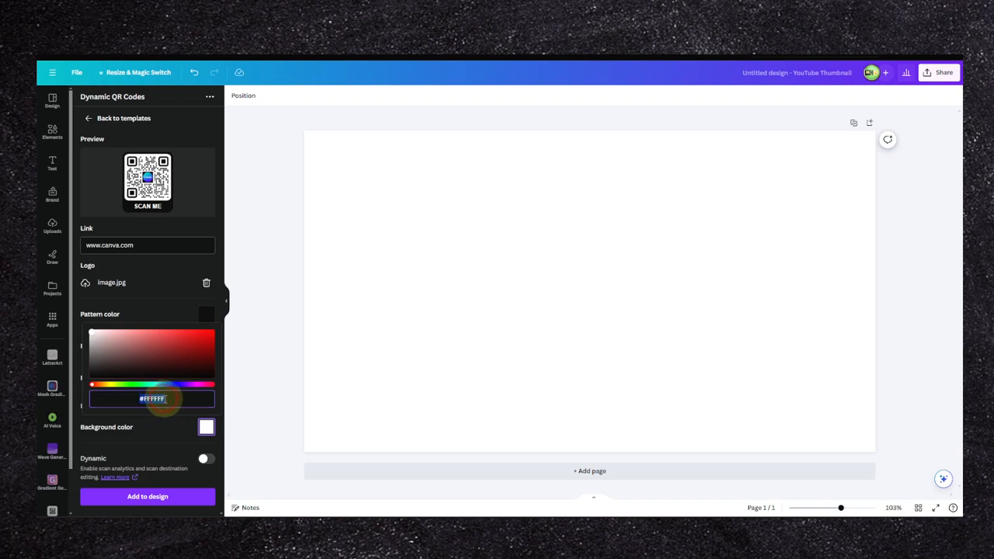
{"action": "left_click", "coordinate": [205, 333]}
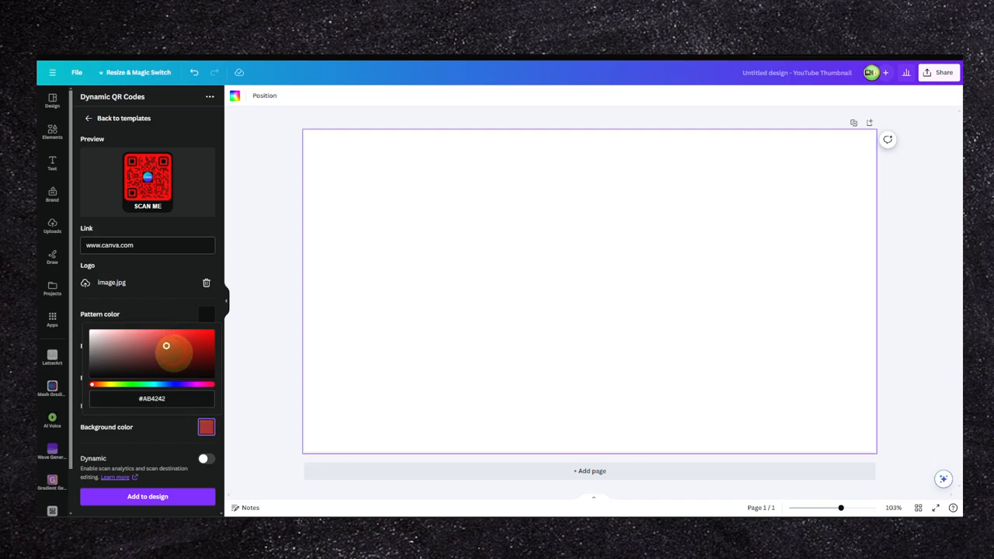
{"action": "left_click_drag", "start_coordinate": [166, 345], "coordinate": [152, 332]}
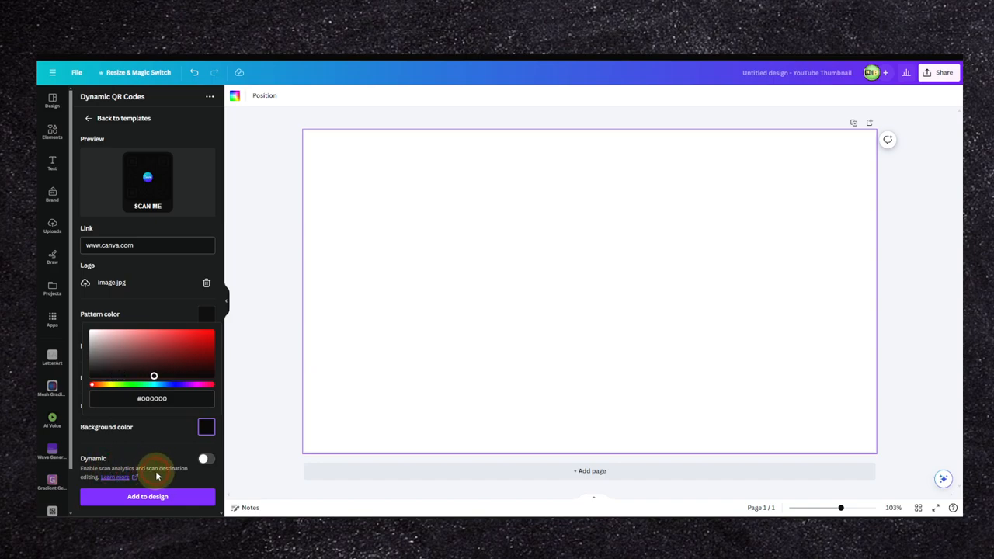
{"action": "left_click_drag", "start_coordinate": [154, 376], "coordinate": [93, 376]}
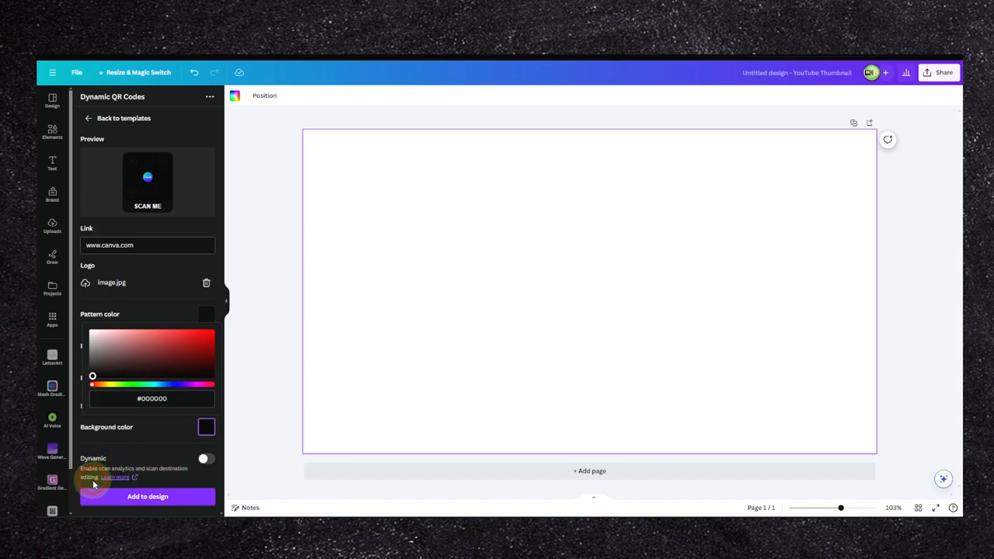
{"action": "left_click", "coordinate": [205, 458]}
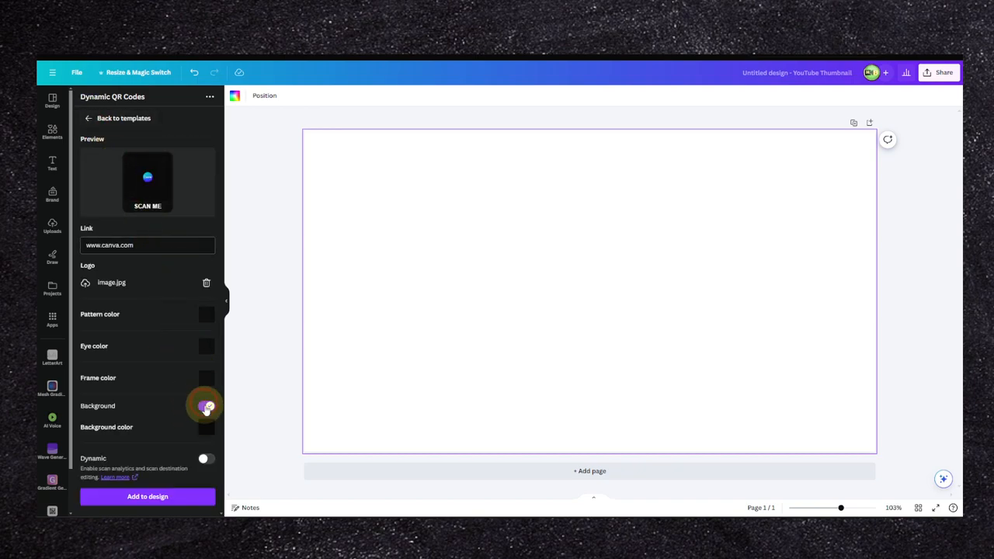
- Set the background to yellow and add the QR code to the design
{"action": "left_click", "coordinate": [206, 314]}
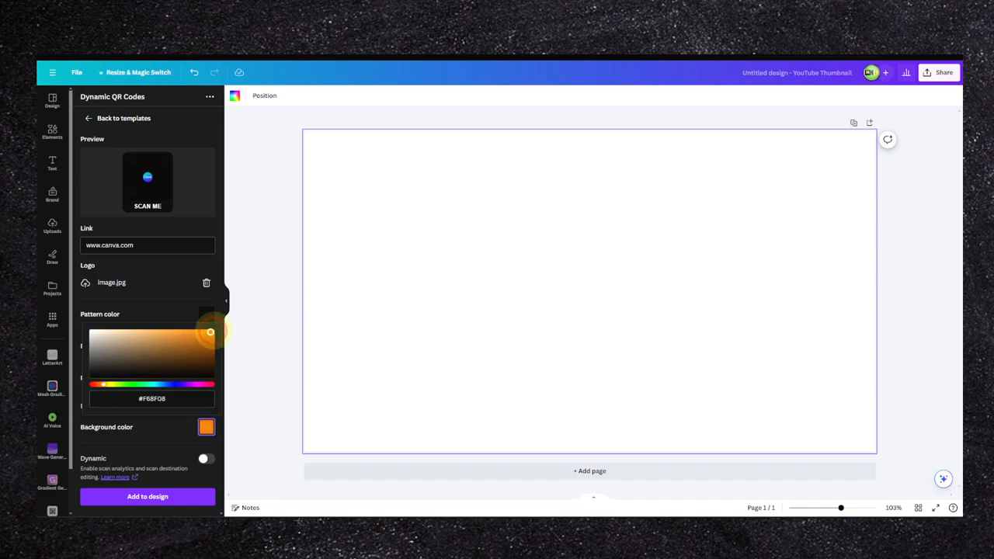
{"action": "left_click_drag", "start_coordinate": [211, 332], "coordinate": [216, 343]}
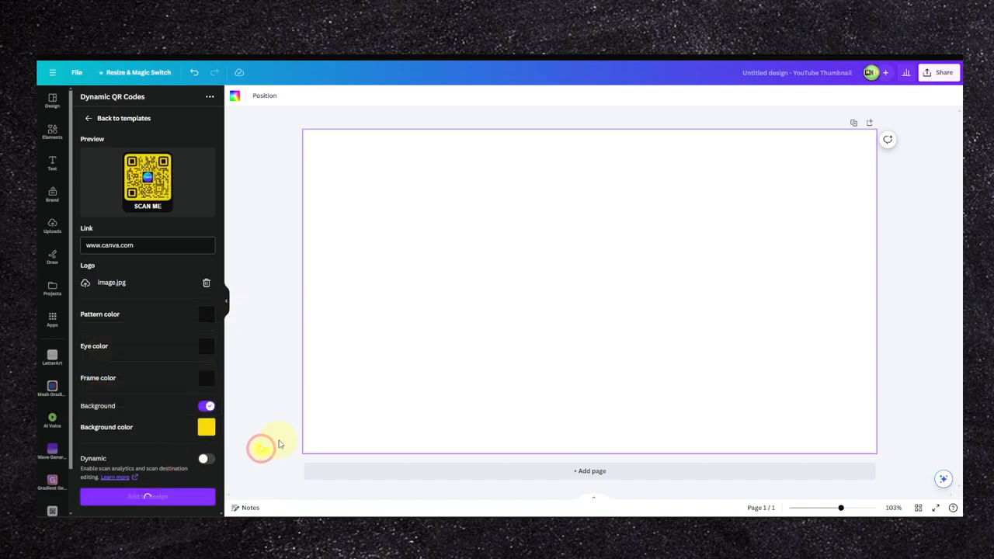
{"action": "left_click", "coordinate": [146, 497]}
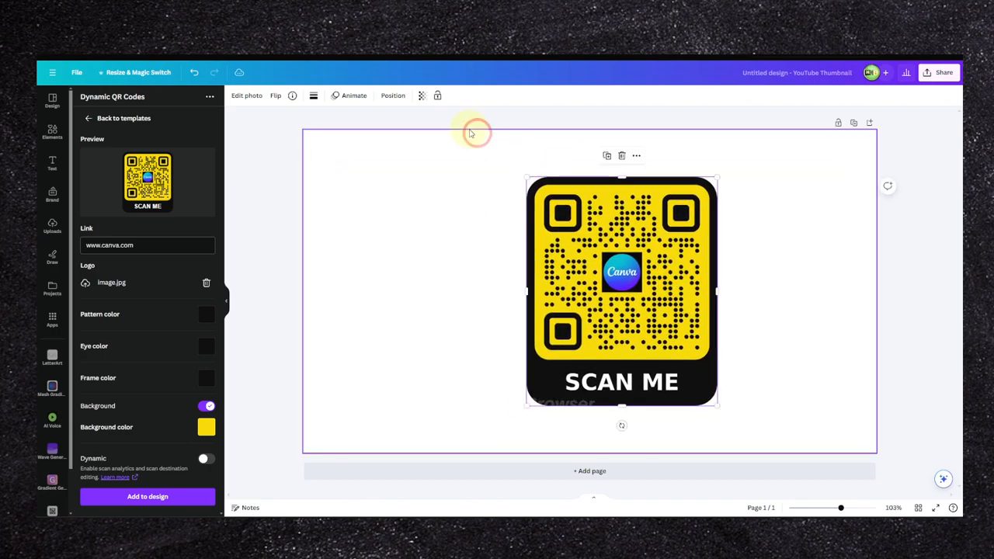
- Show the Align to page options for the yellow QR code
{"action": "right_click", "coordinate": [622, 292]}
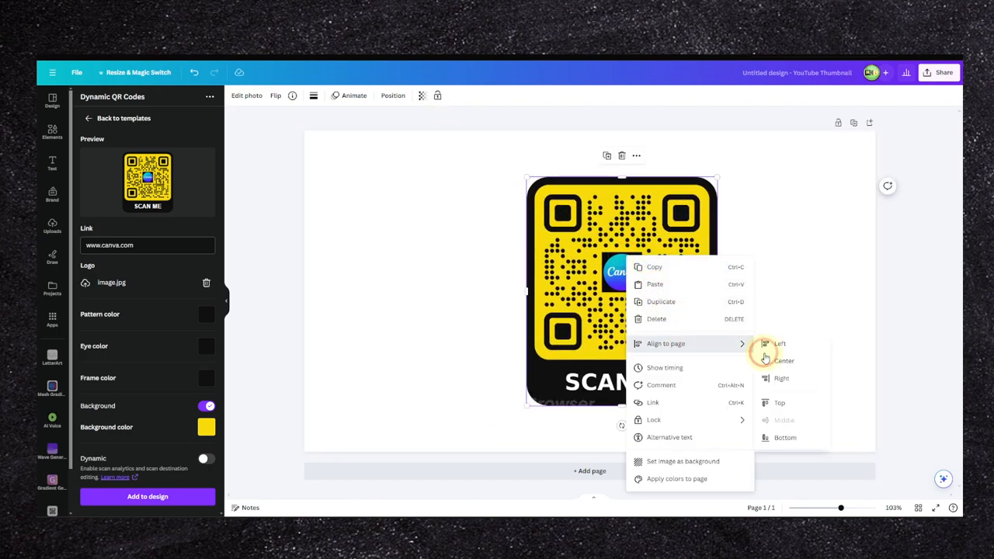